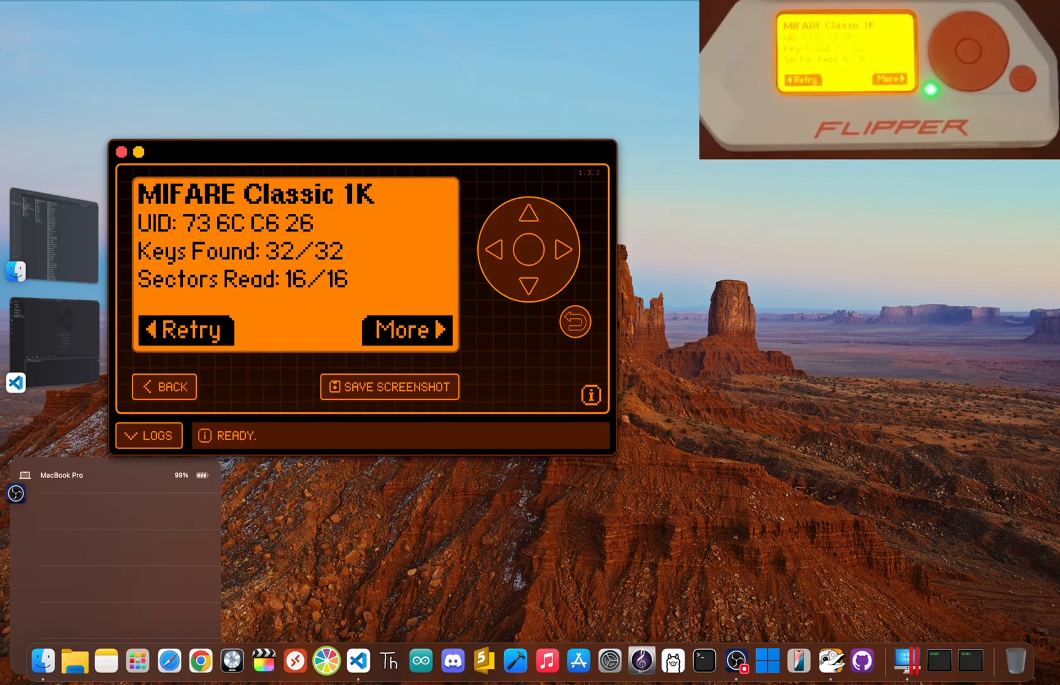
# Back out of the MIFARE Classic 1K read results and confirm Exit to the NFC menu
pyautogui.click(405, 330)
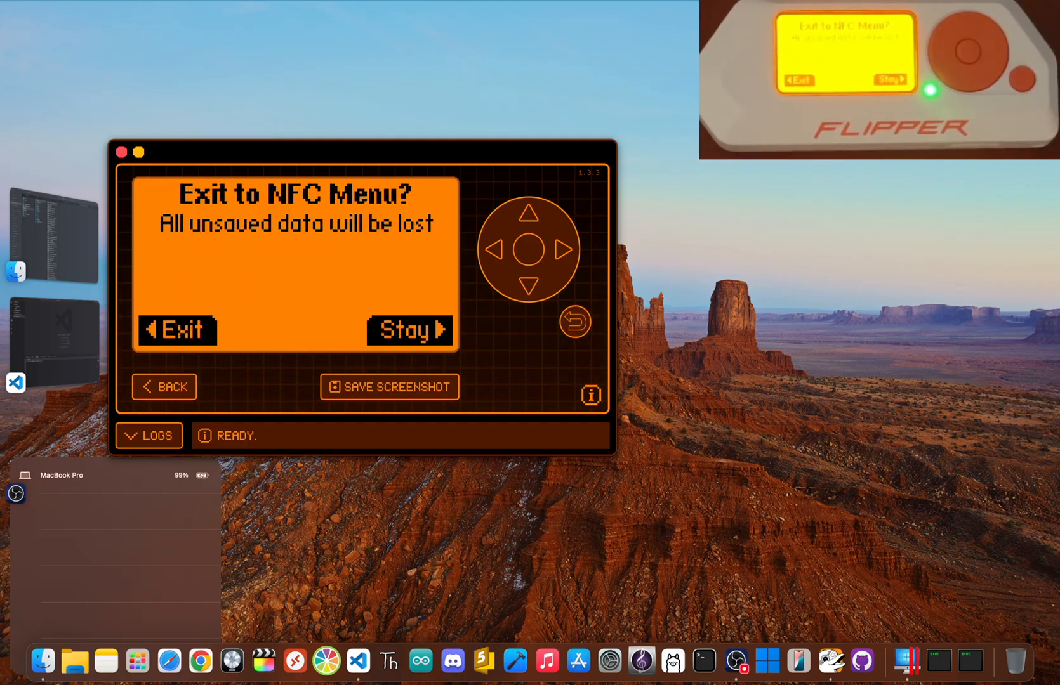
pyautogui.click(176, 331)
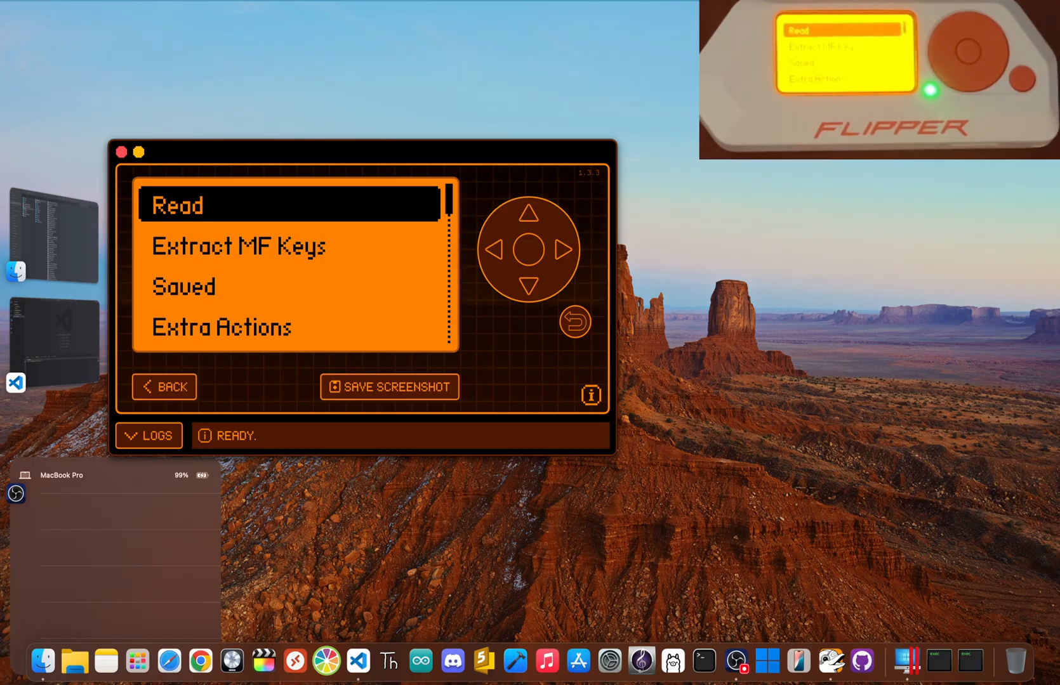